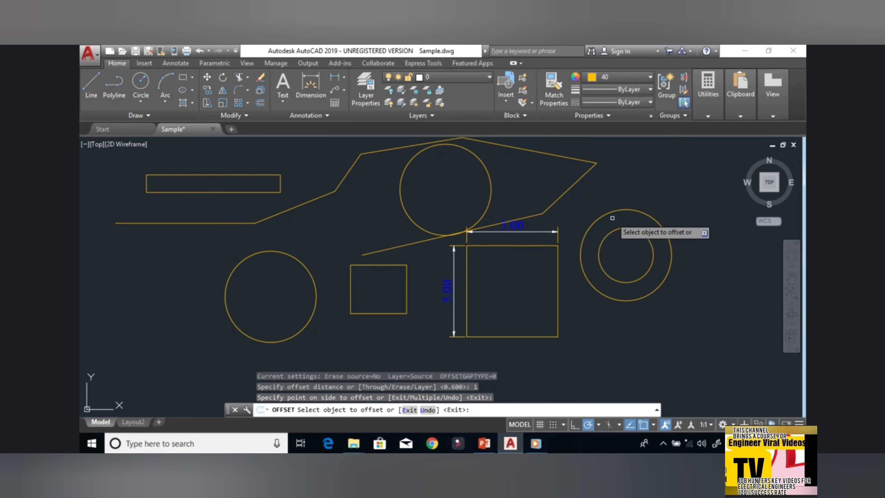
Offset the right circle inward by 1 to create a concentric inner circle.
left_click(616, 227)
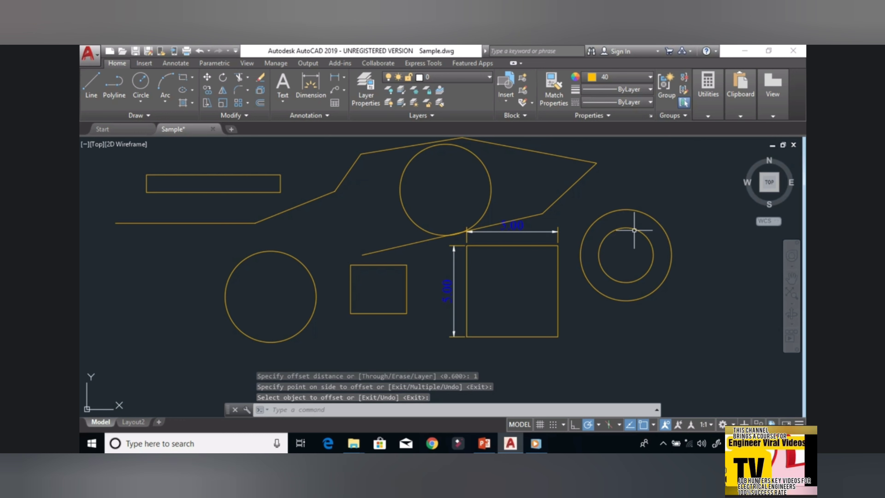
left_click(627, 227)
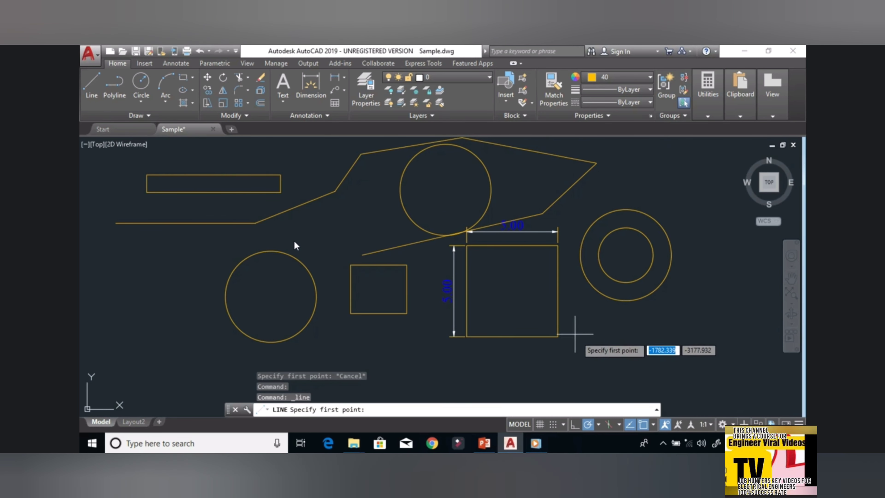
mouse_move(539, 369)
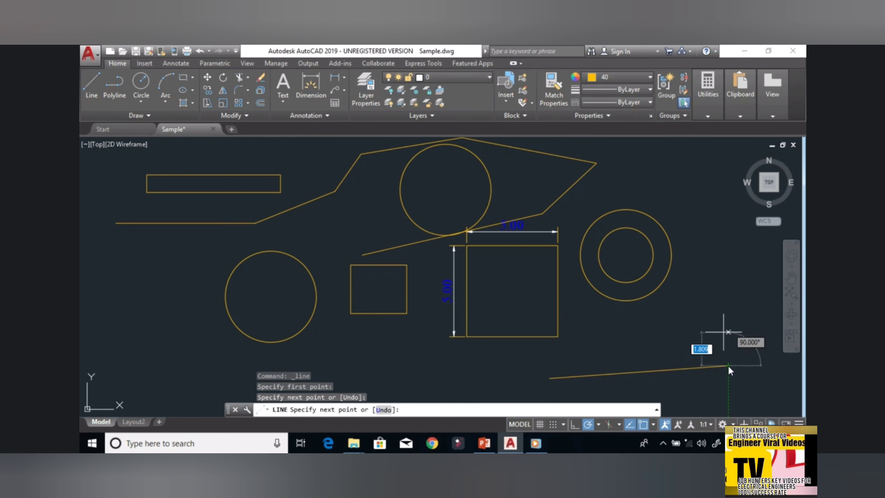
Draw a near-horizontal line and a steep line crossing it below the circles.
right_click(728, 371)
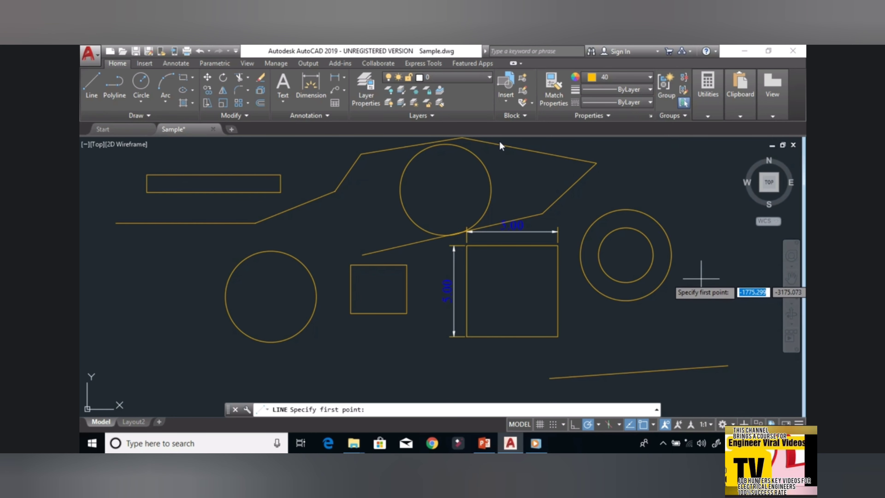
left_click(649, 377)
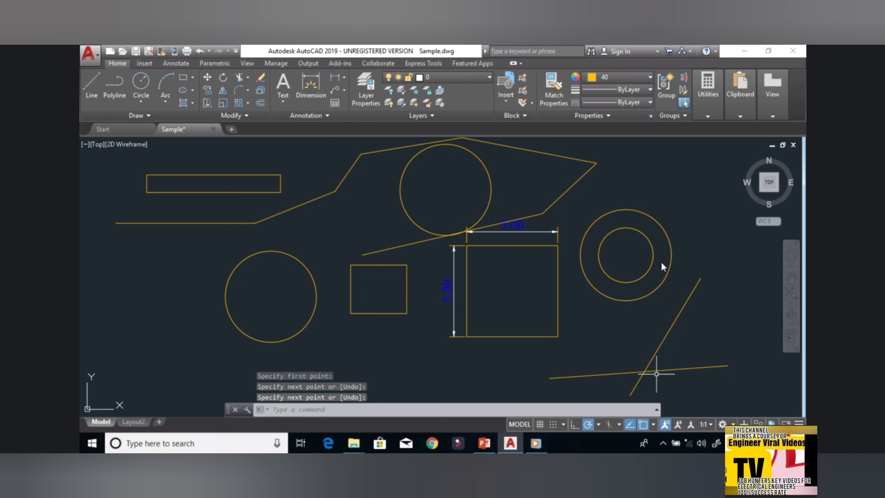
mouse_move(679, 365)
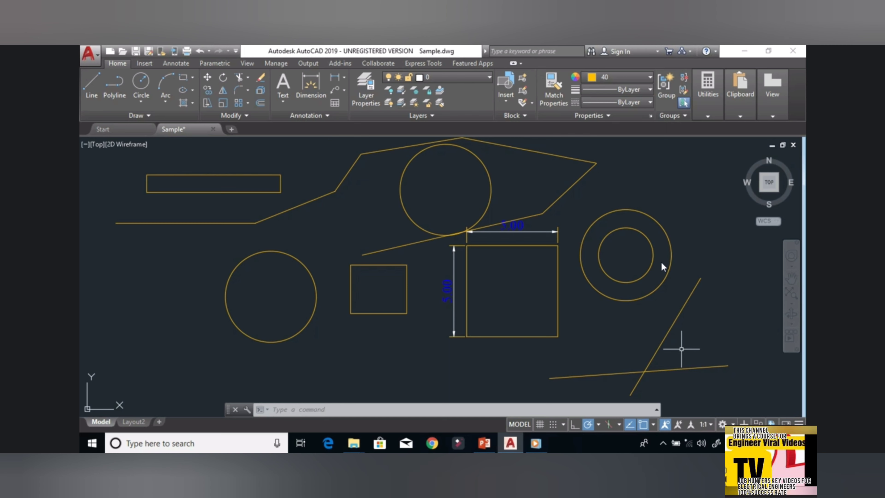
mouse_move(693, 334)
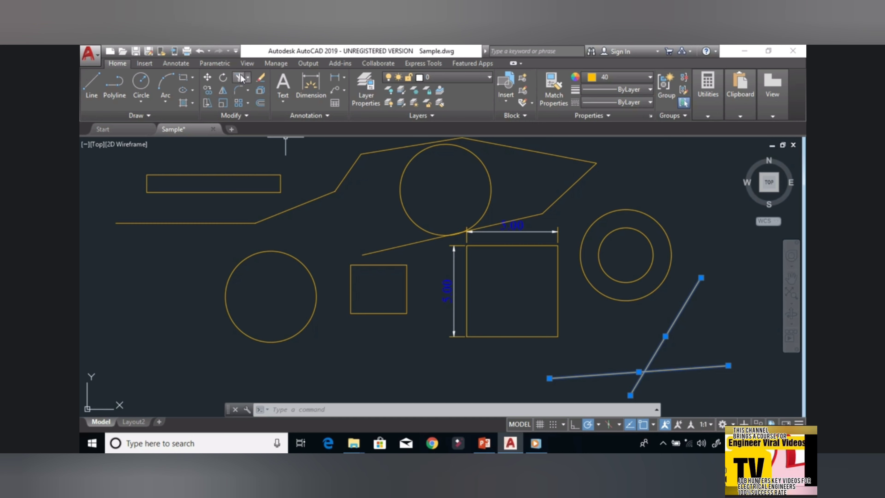
mouse_move(239, 77)
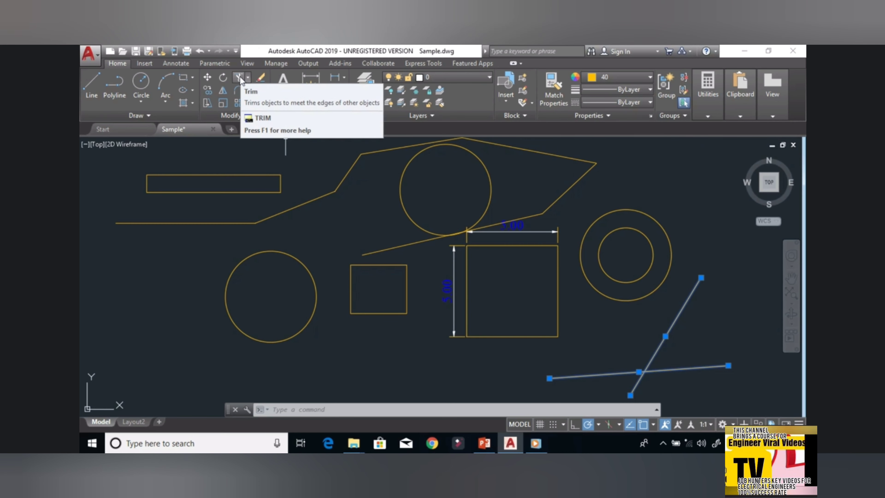
Trim the horizontal line's left portion back to the slanted line so they form an angle.
left_click(239, 78)
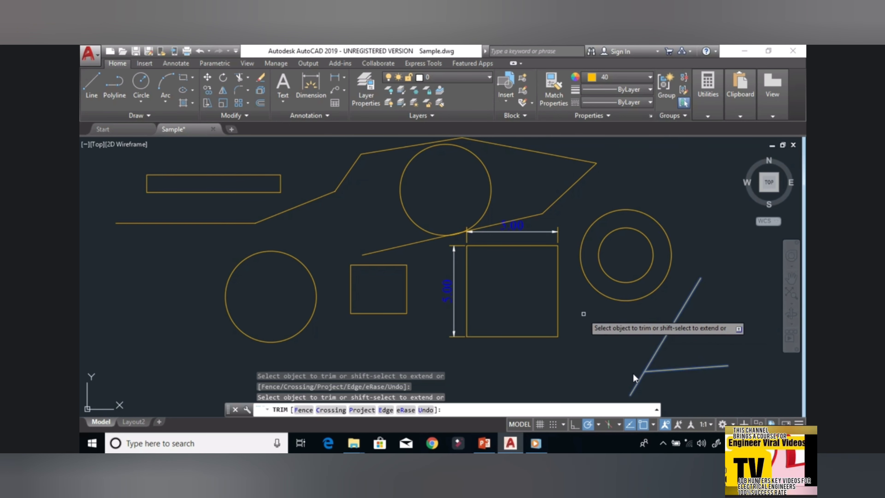
right_click(633, 377)
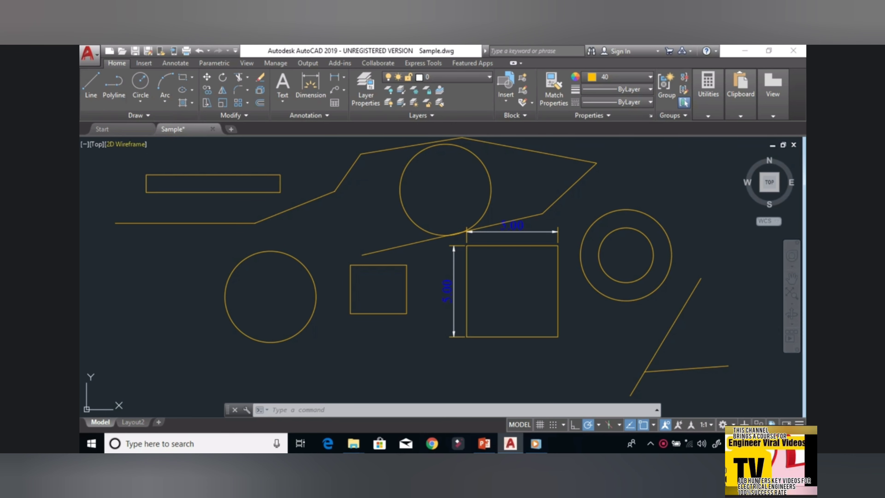
mouse_move(89, 85)
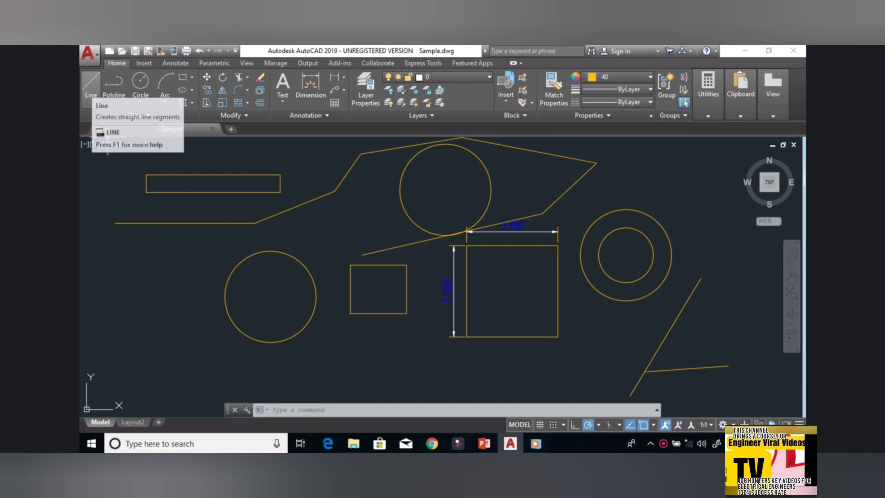
Draw a short slanted line at the far left, then a tall narrow rectangle beside it.
left_click(91, 85)
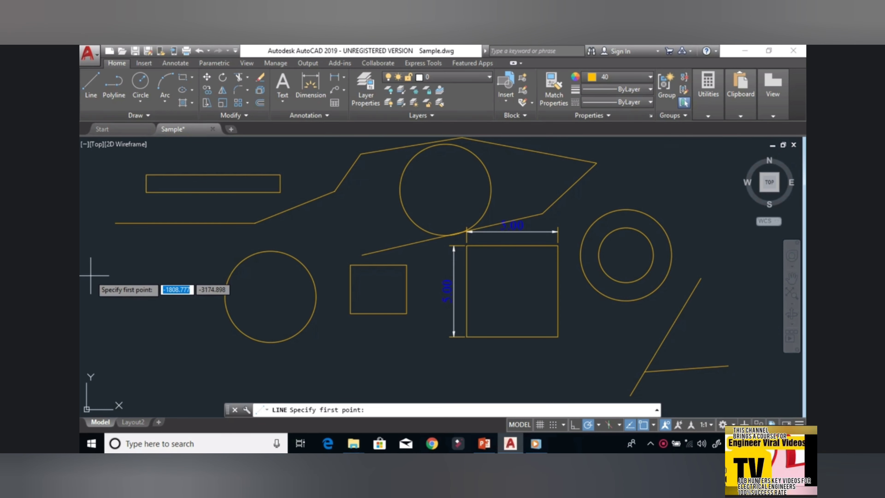
right_click(149, 289)
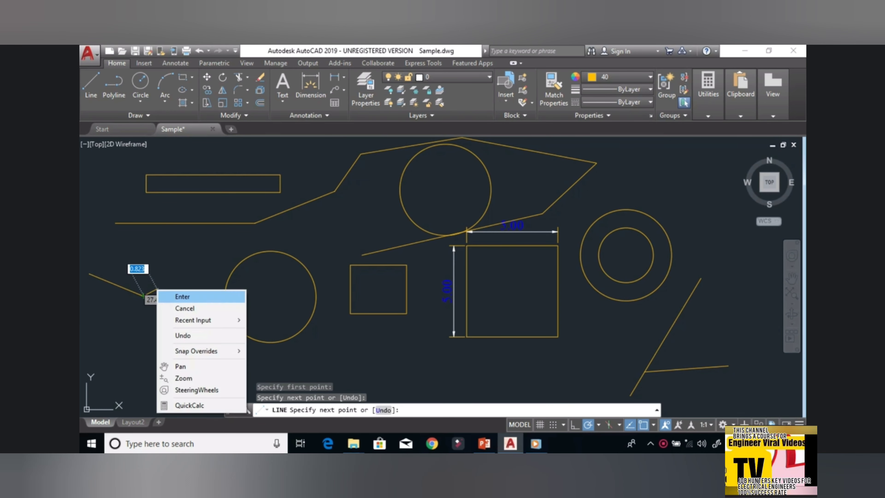
left_click(182, 296)
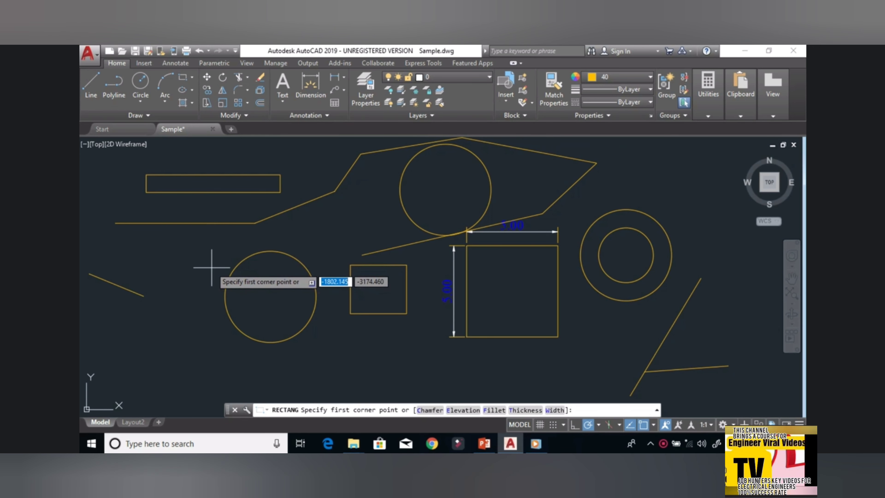
left_click(158, 286)
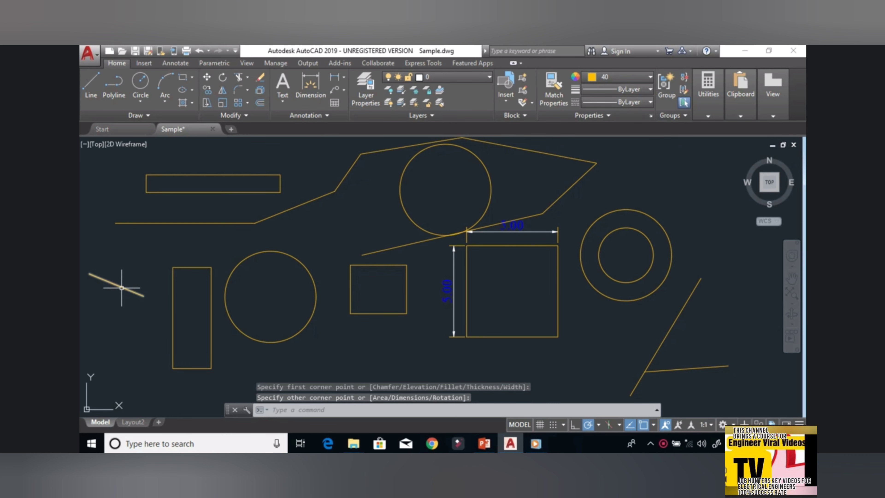
mouse_move(153, 294)
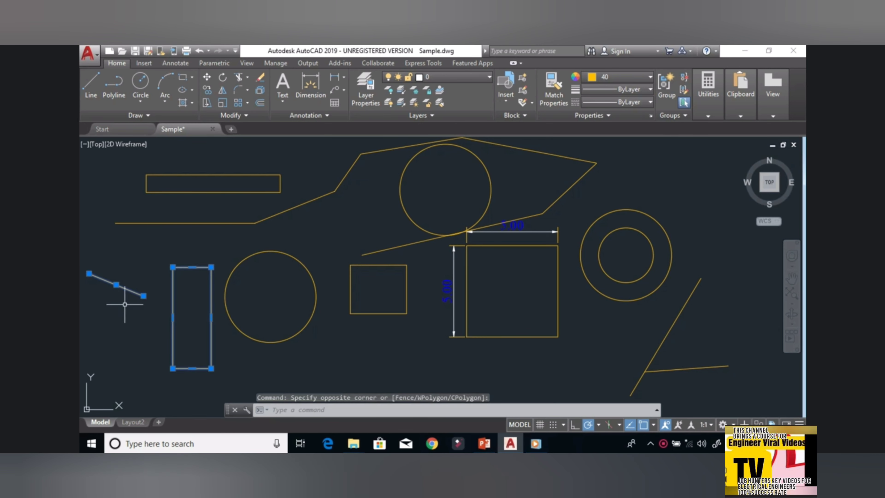
mouse_move(191, 183)
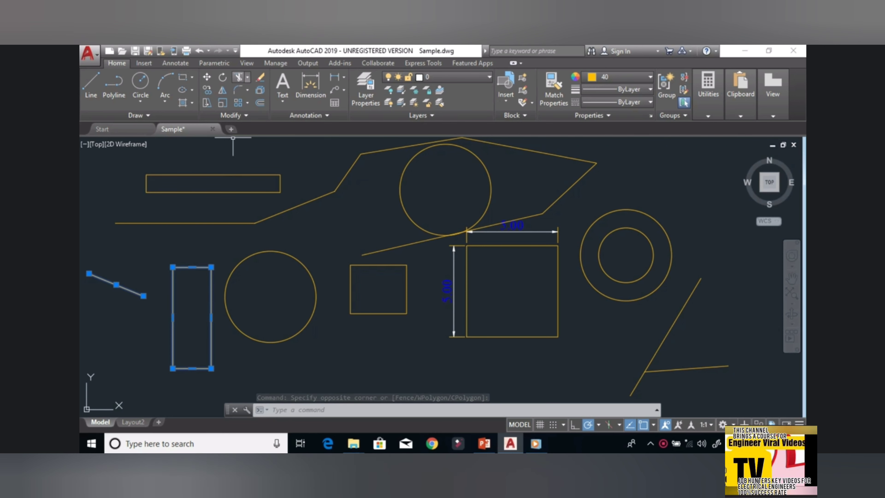
Extend the short slanted line to meet the tall rectangle's left edge.
left_click(246, 78)
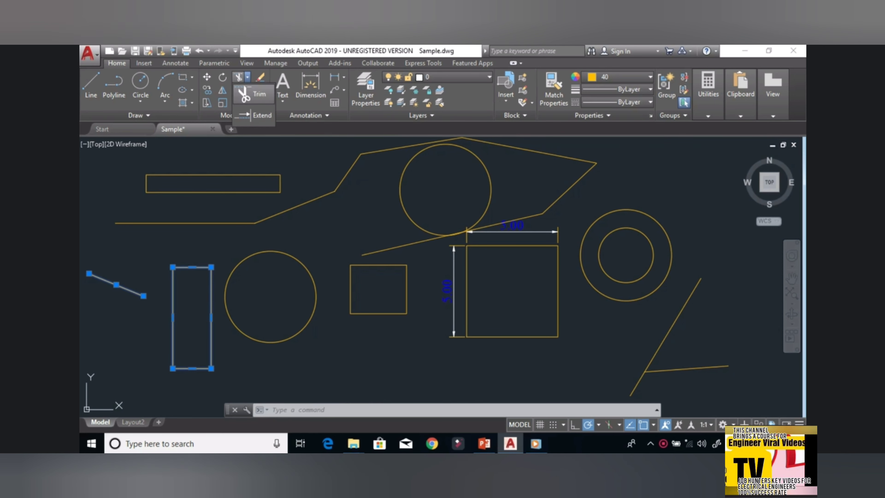
left_click(261, 115)
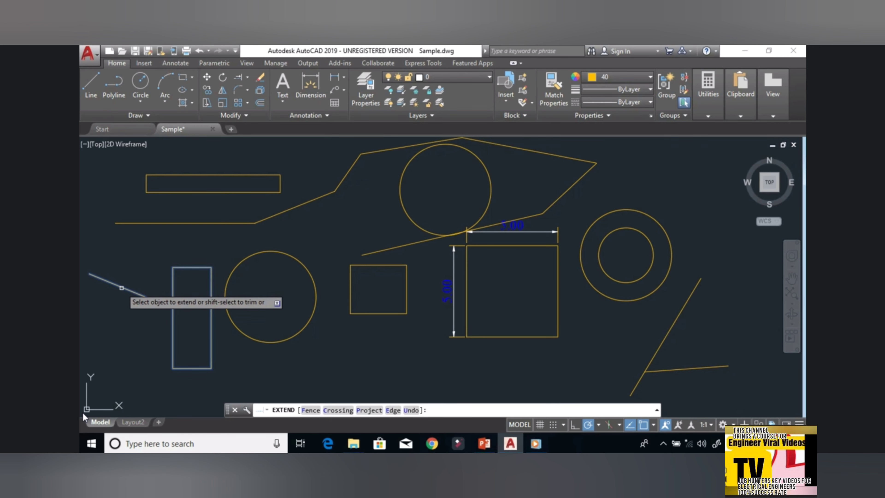
mouse_move(140, 296)
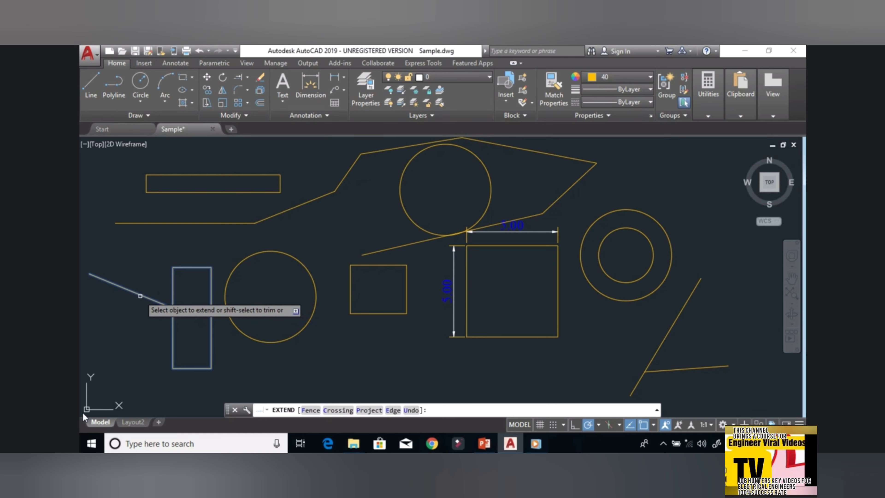
right_click(140, 296)
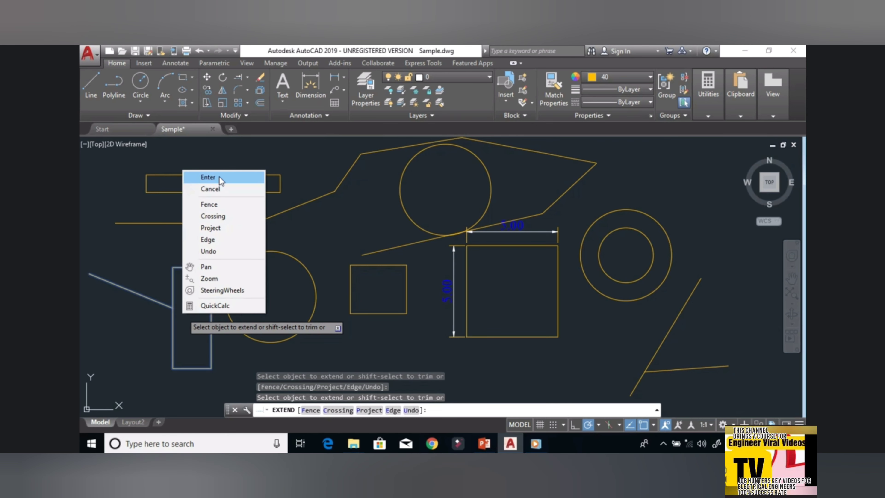
left_click(207, 176)
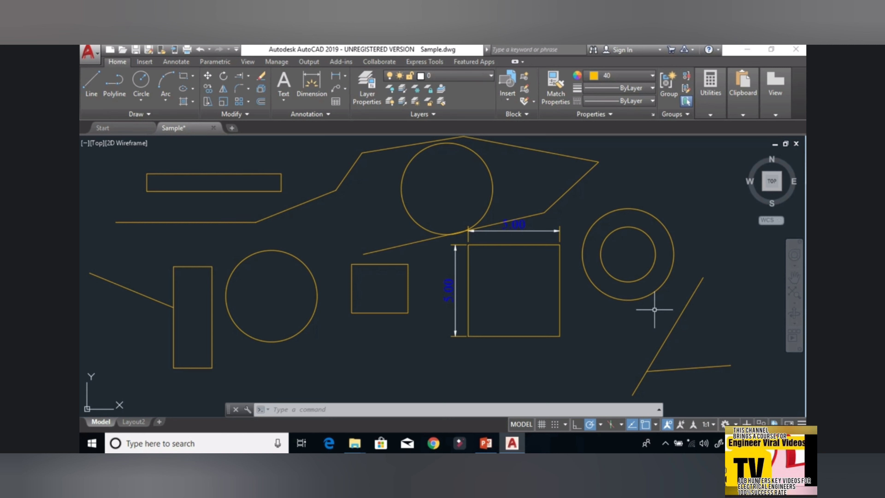